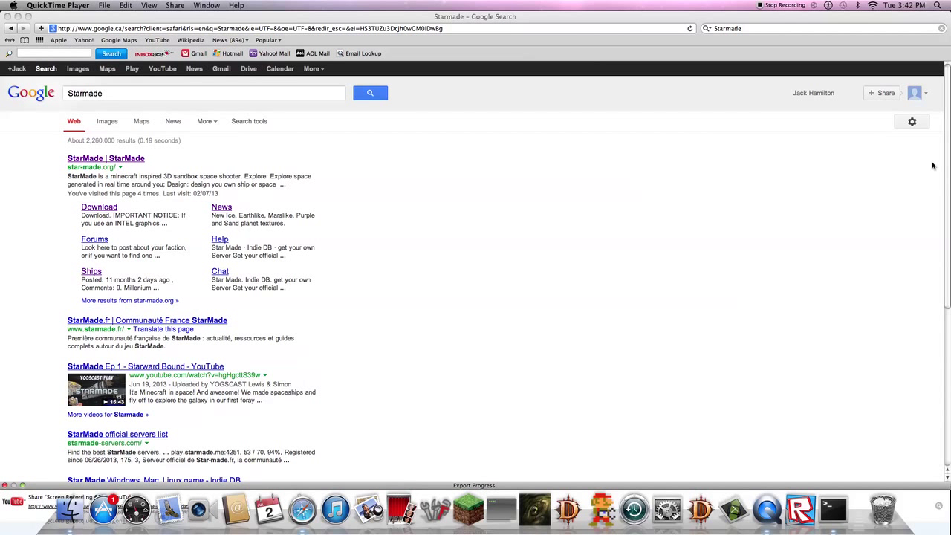
{"action": "mouse_move", "coordinate": [606, 290]}
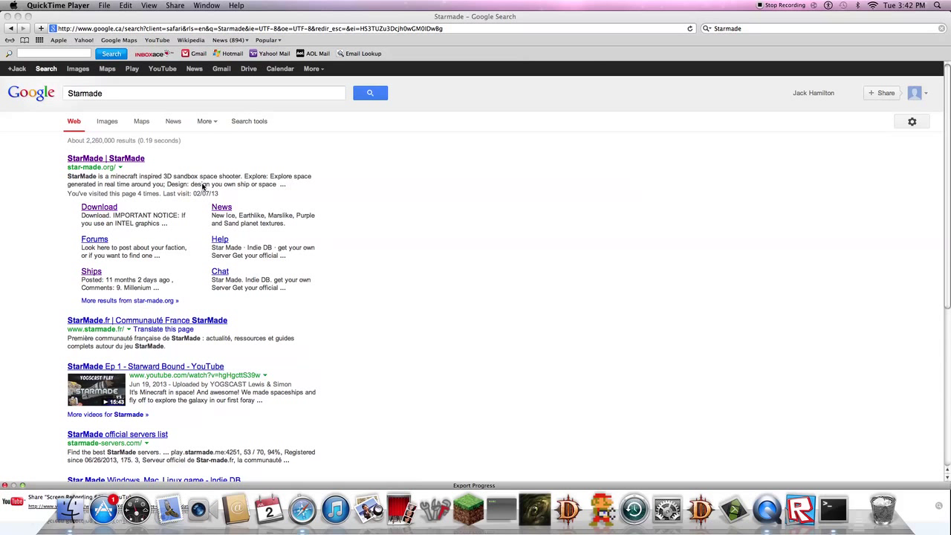
Step: Go to the official StarMade site, star-made.org, from the Google results for Starmade
{"action": "left_click", "coordinate": [101, 158]}
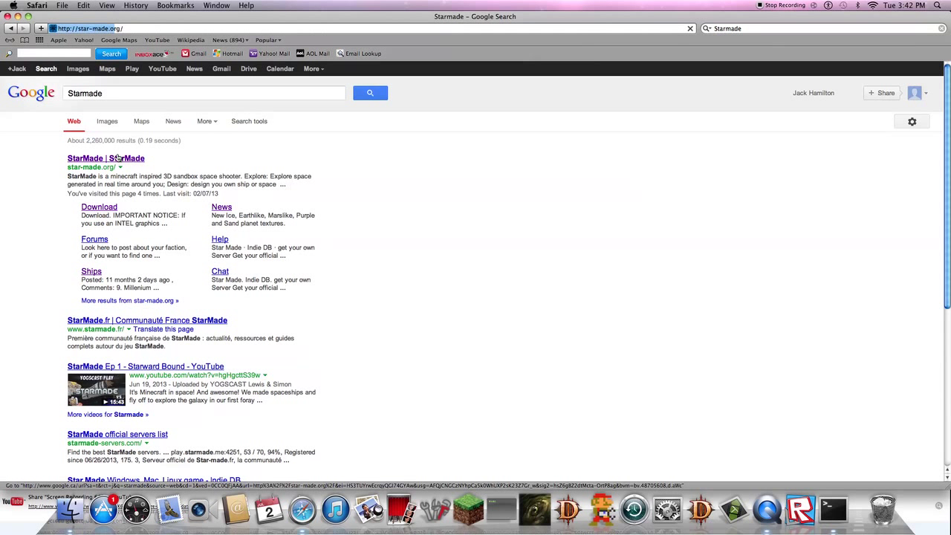
Step: Download the StarMade launcher for Mac OS & Linux from the site's Download page as a StarMade-Starter jar
{"action": "left_click", "coordinate": [104, 157]}
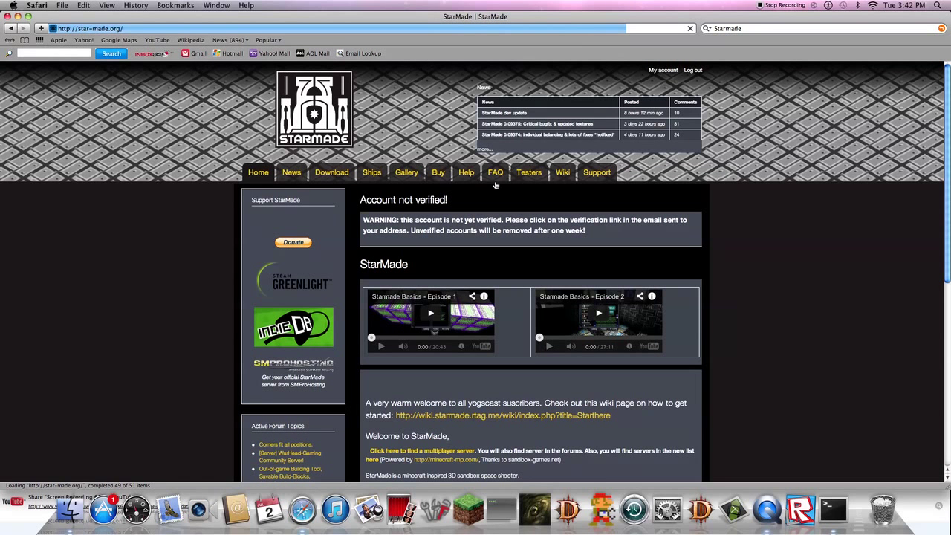
{"action": "left_click", "coordinate": [331, 173]}
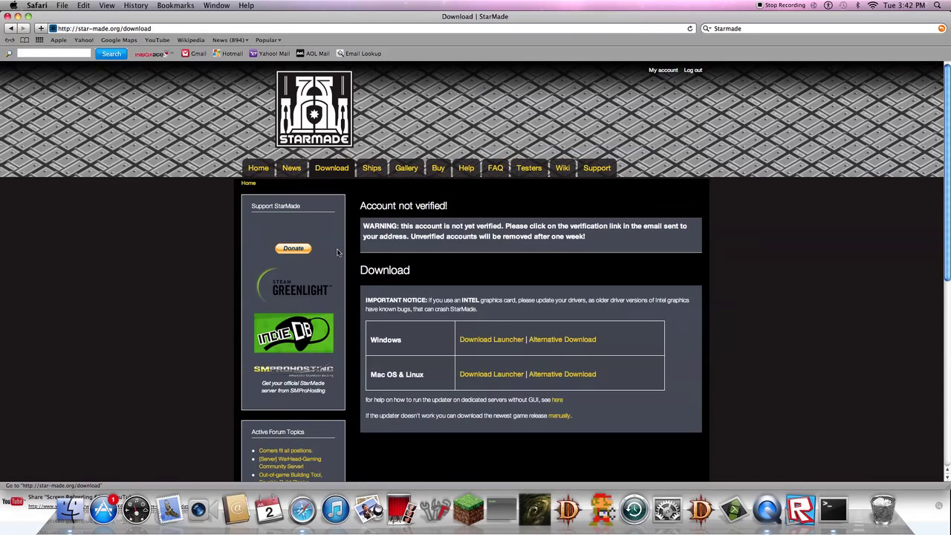
{"action": "mouse_move", "coordinate": [488, 387]}
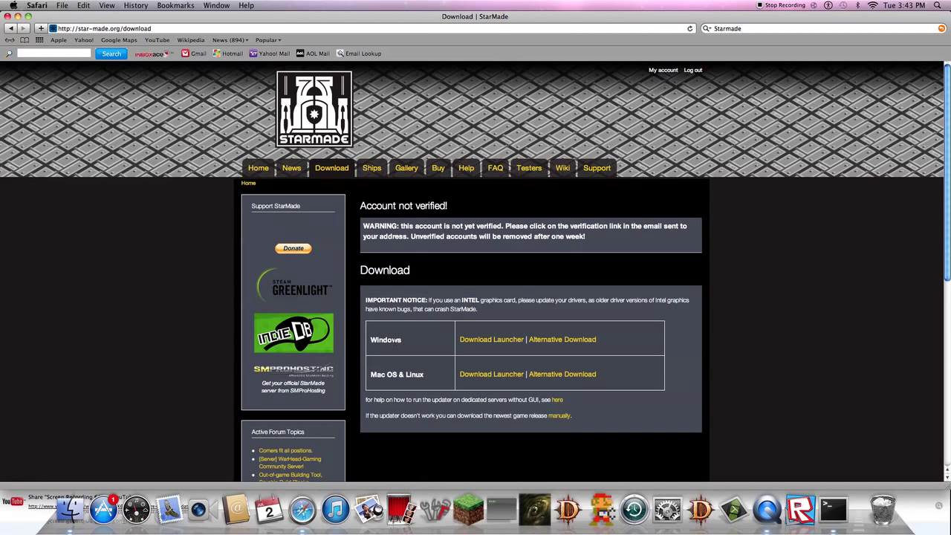
{"action": "mouse_move", "coordinate": [490, 376]}
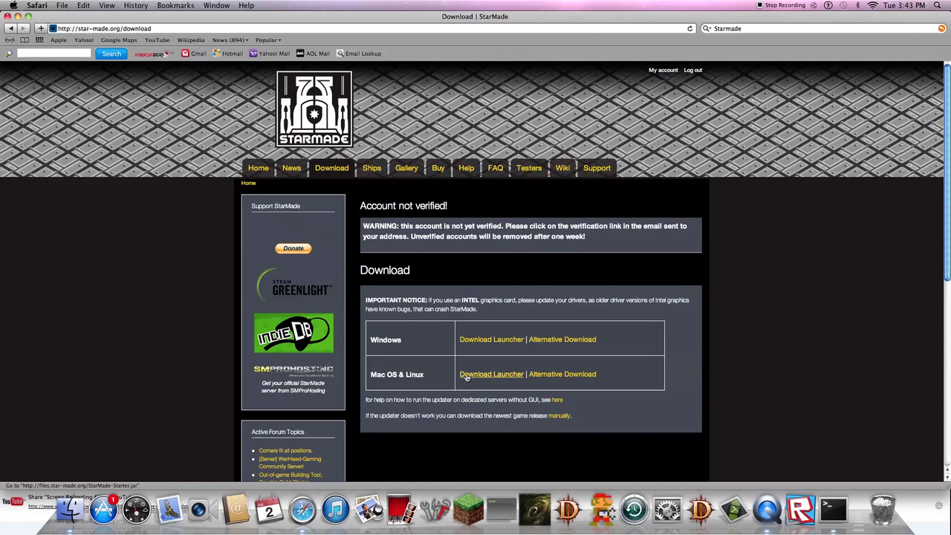
{"action": "left_click", "coordinate": [490, 375]}
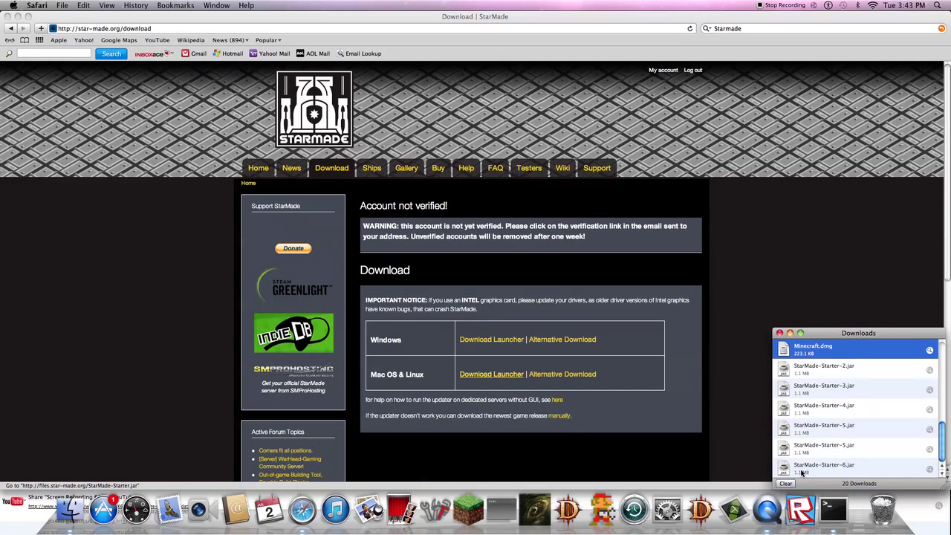
{"action": "left_click", "coordinate": [784, 333]}
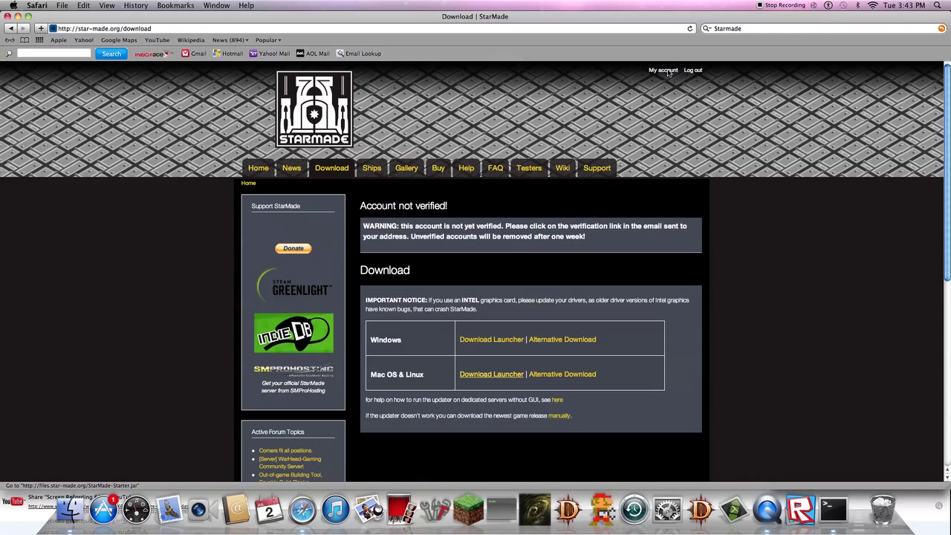
Step: View the StarMade account page for KnuckleFish while the launcher download finishes
{"action": "left_click", "coordinate": [662, 70]}
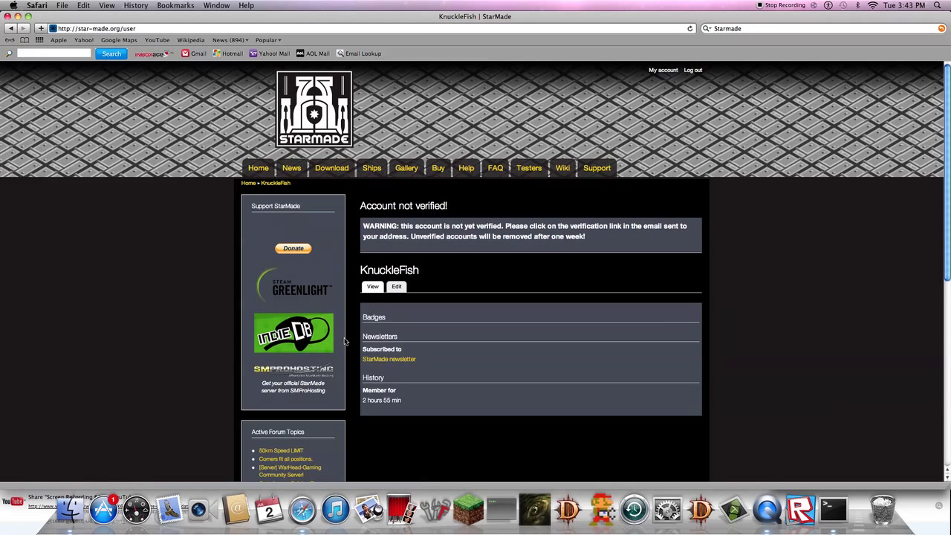
{"action": "mouse_move", "coordinate": [405, 303]}
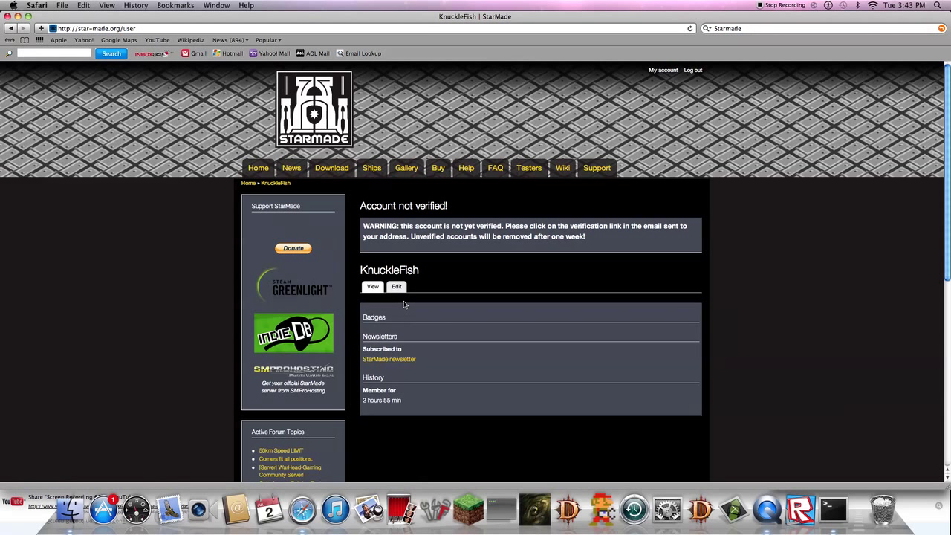
{"action": "mouse_move", "coordinate": [402, 408]}
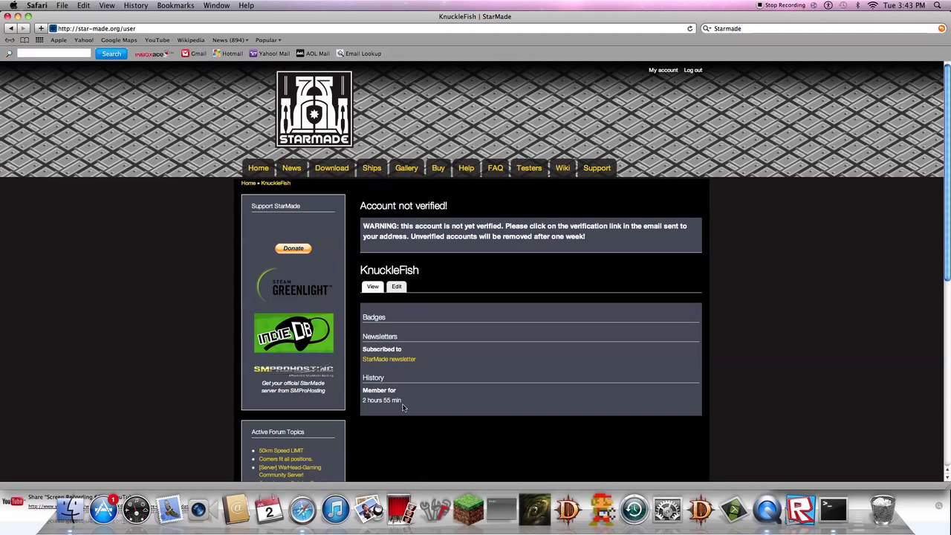
{"action": "mouse_move", "coordinate": [395, 289]}
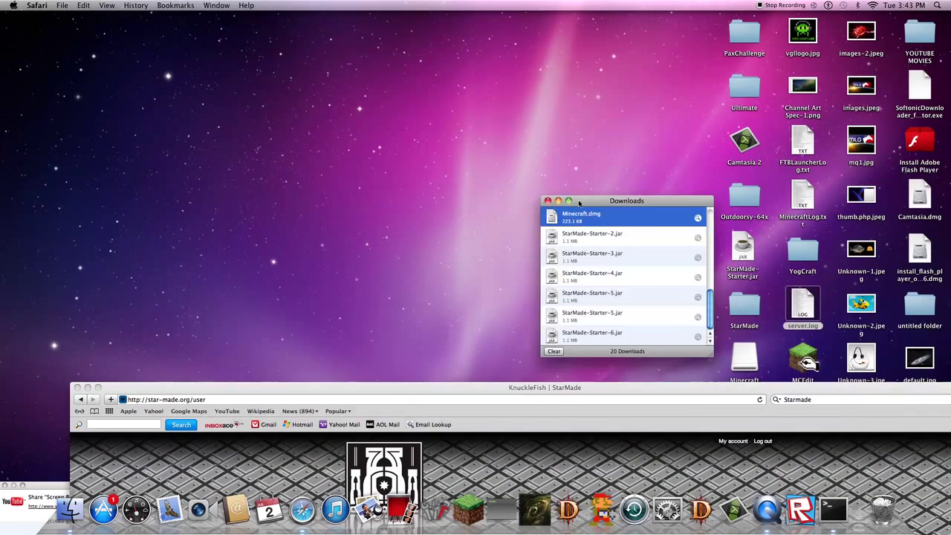
Step: Launch the StarMade launcher from the downloaded StarMade-Starter-6.jar
{"action": "right_click", "coordinate": [529, 274]}
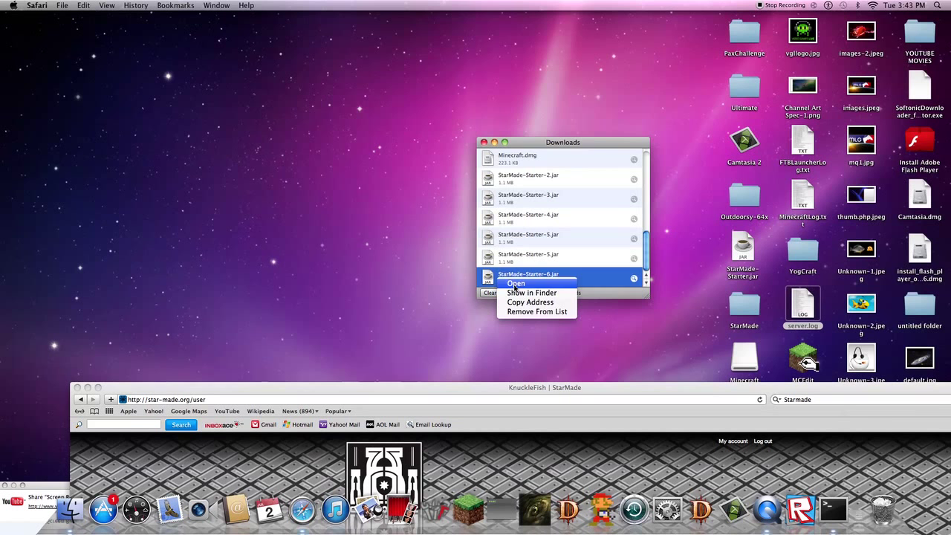
{"action": "left_click", "coordinate": [516, 283]}
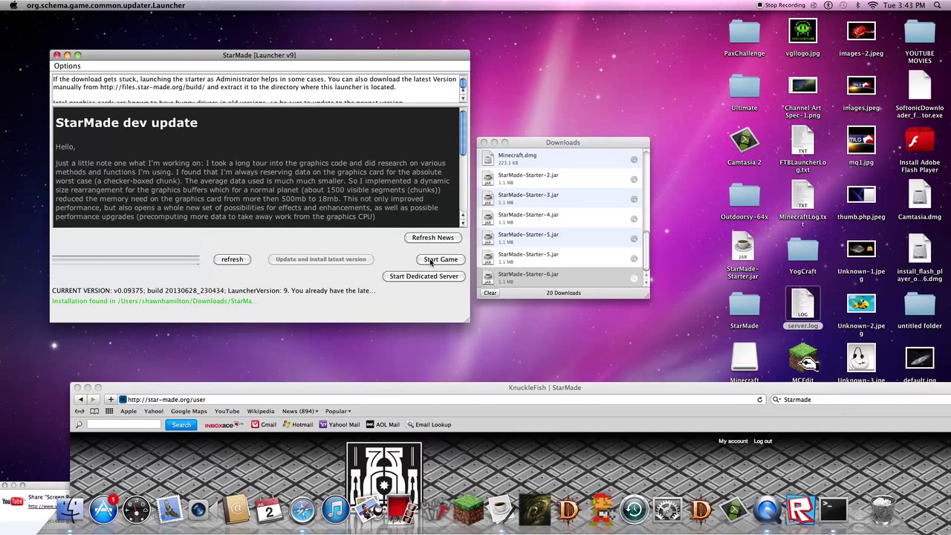
{"action": "mouse_move", "coordinate": [436, 258]}
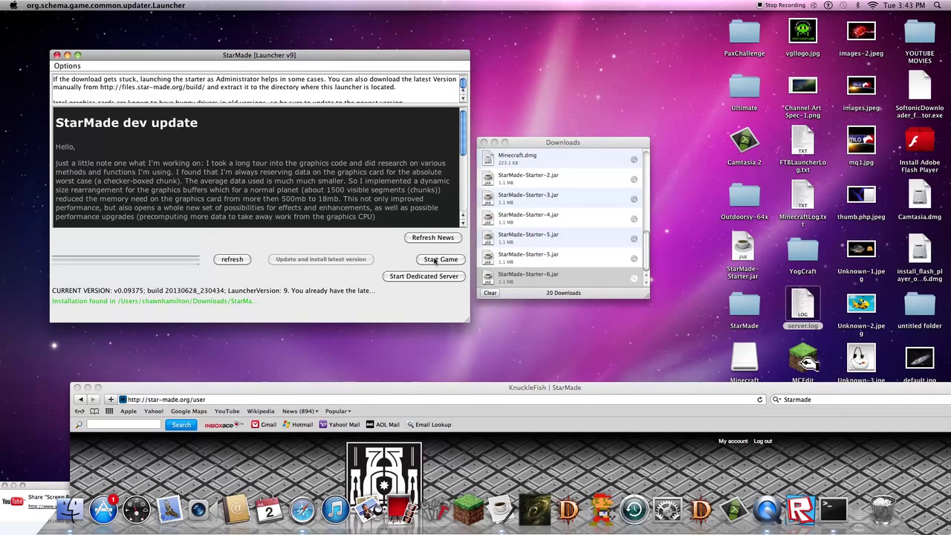
Step: Start a Single Player Sandbox game from the launcher with the in-game name KnuckleF
{"action": "left_click", "coordinate": [440, 258]}
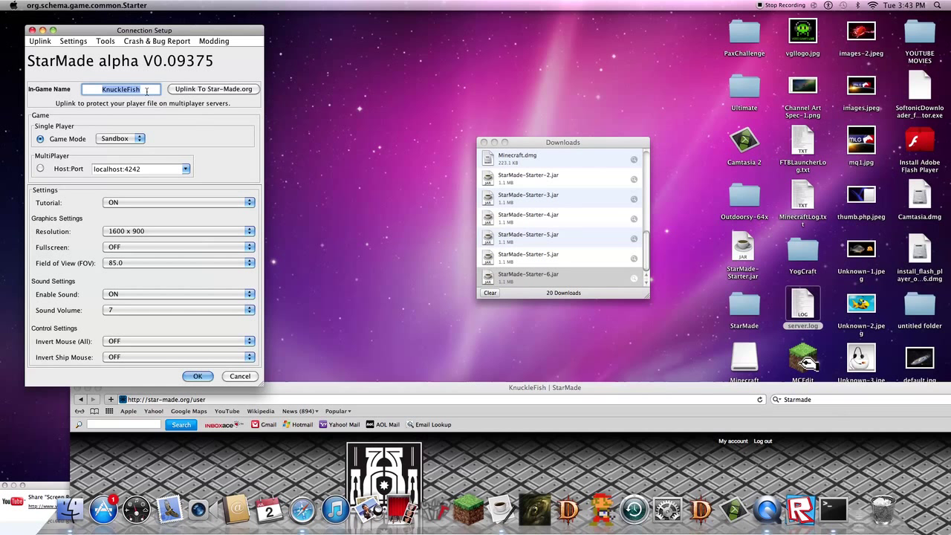
{"action": "type", "text": "K"}
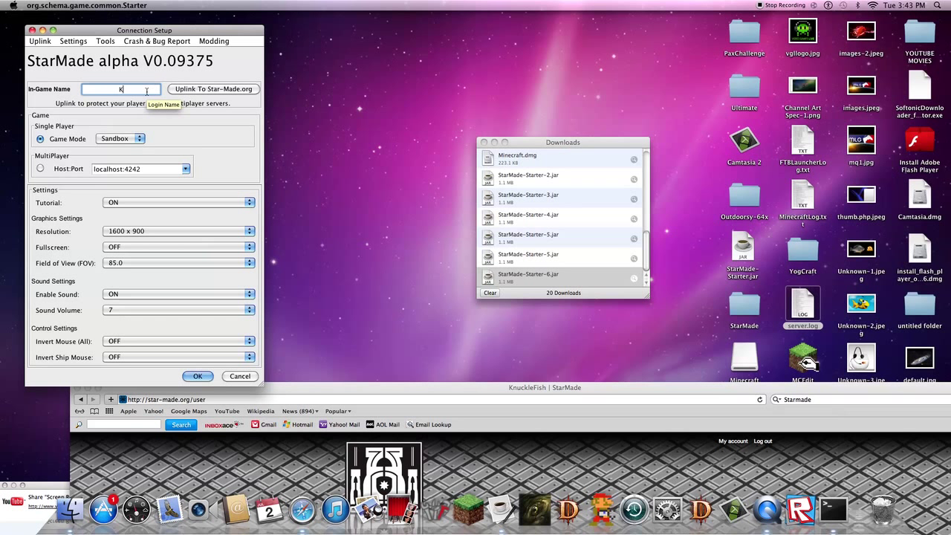
{"action": "type", "text": "nuckleFish"}
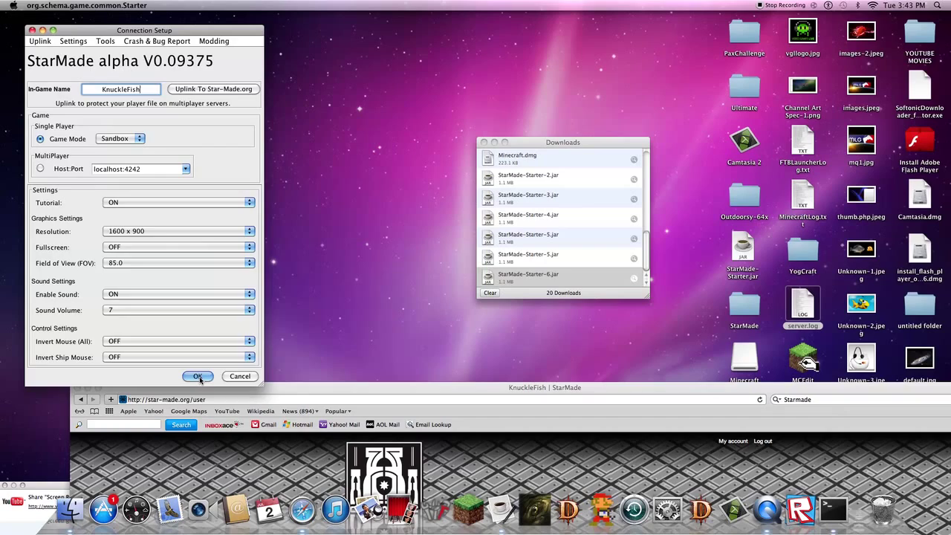
{"action": "left_click", "coordinate": [198, 376]}
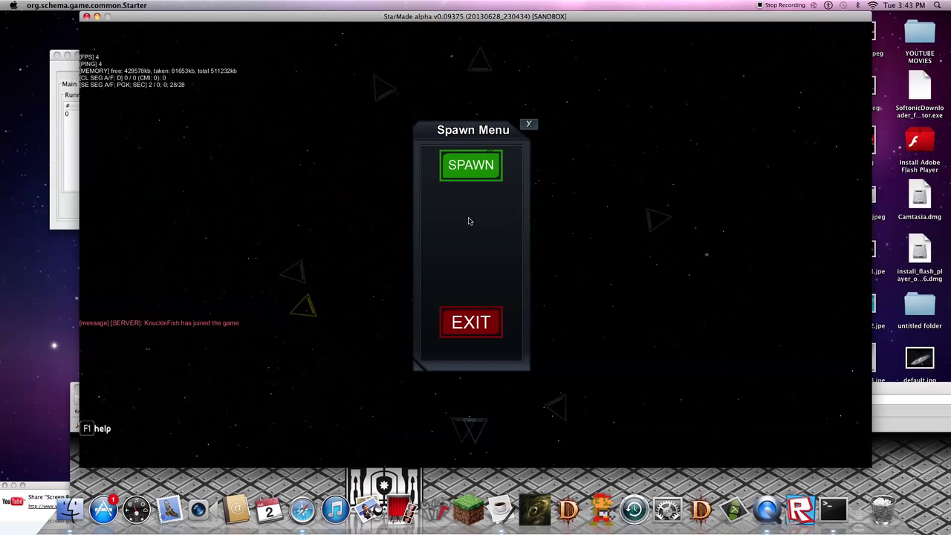
Step: Spawn into space, finish the tutorial prompts and enter the ship core in build mode
{"action": "left_click", "coordinate": [470, 165]}
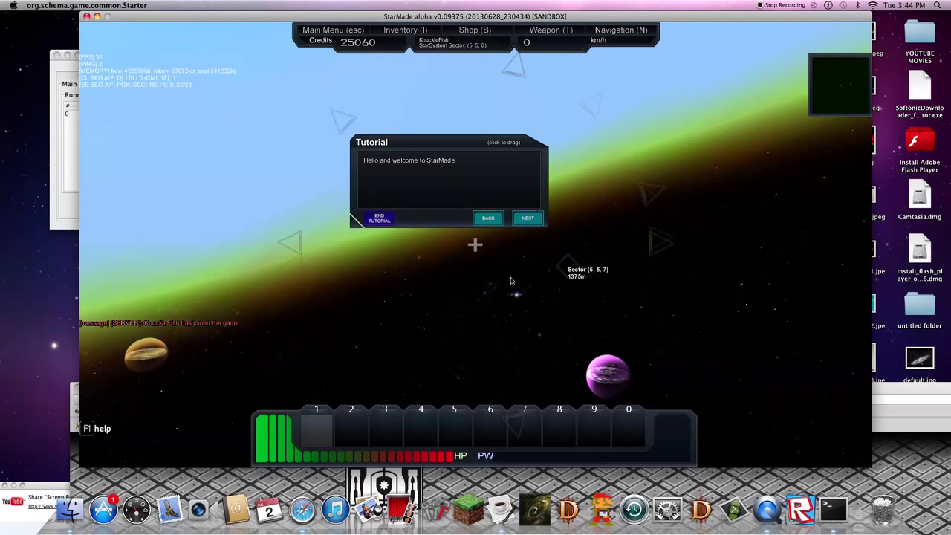
{"action": "left_click", "coordinate": [527, 217]}
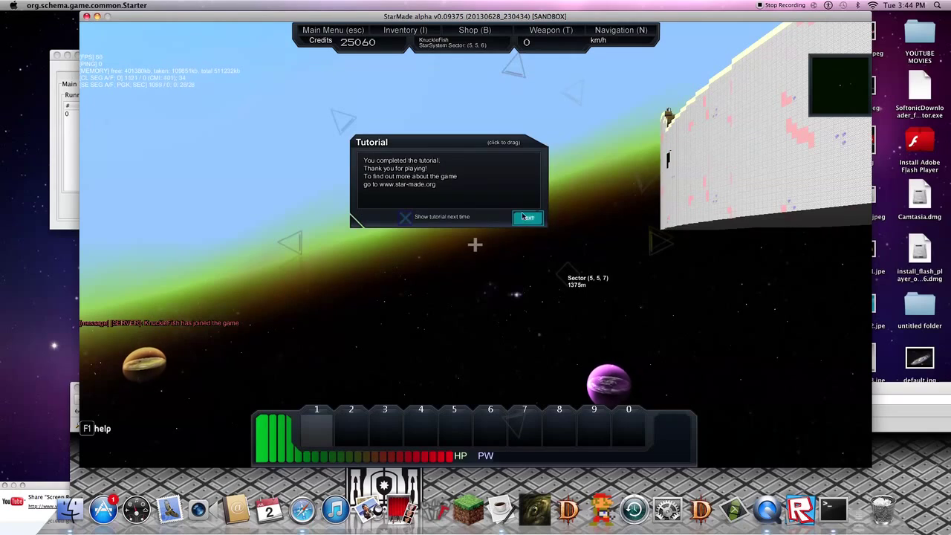
{"action": "left_click", "coordinate": [526, 217]}
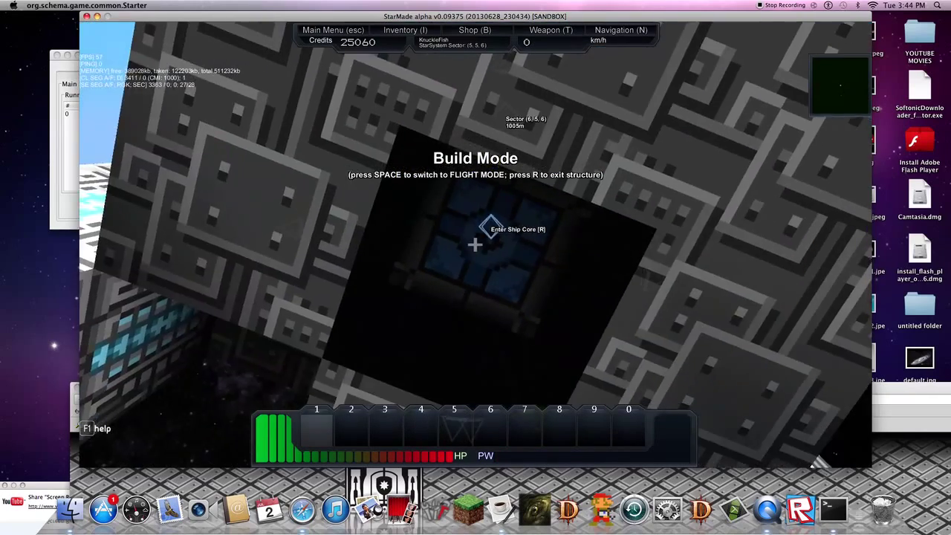
Step: Switch to flight mode, fly the ship out, and bring up the in-game Main Menu
{"action": "key", "text": "space"}
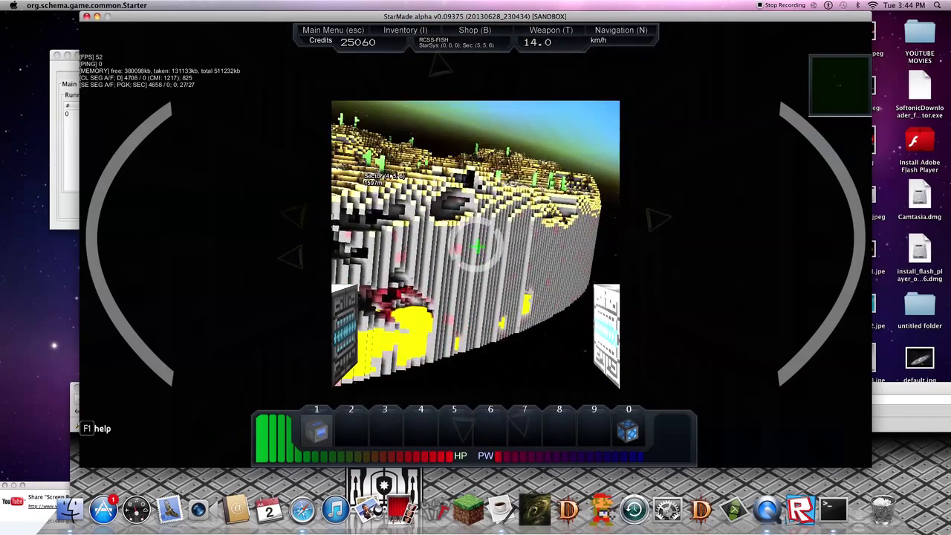
{"action": "key", "text": "Escape"}
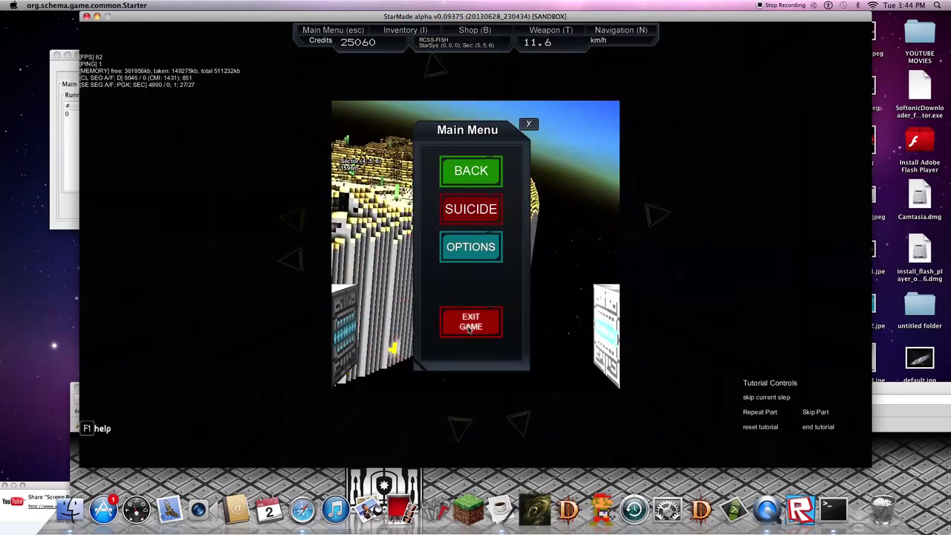